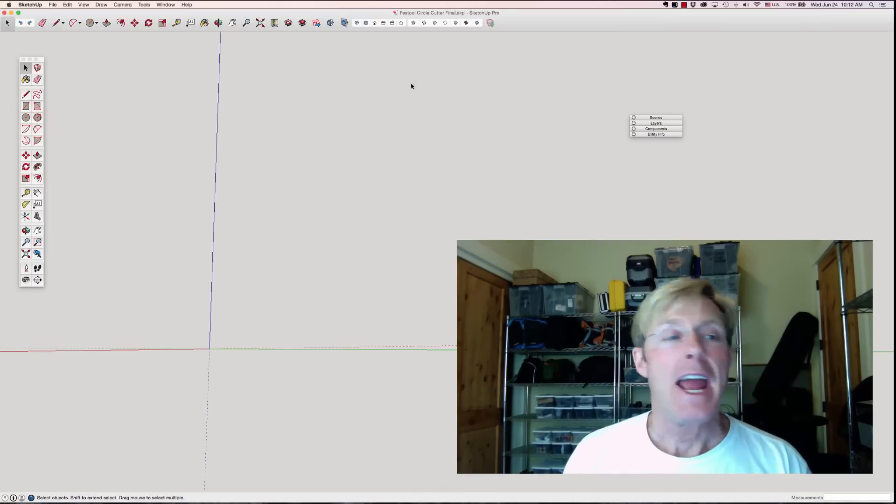
{"action": "mouse_move", "coordinate": [373, 171]}
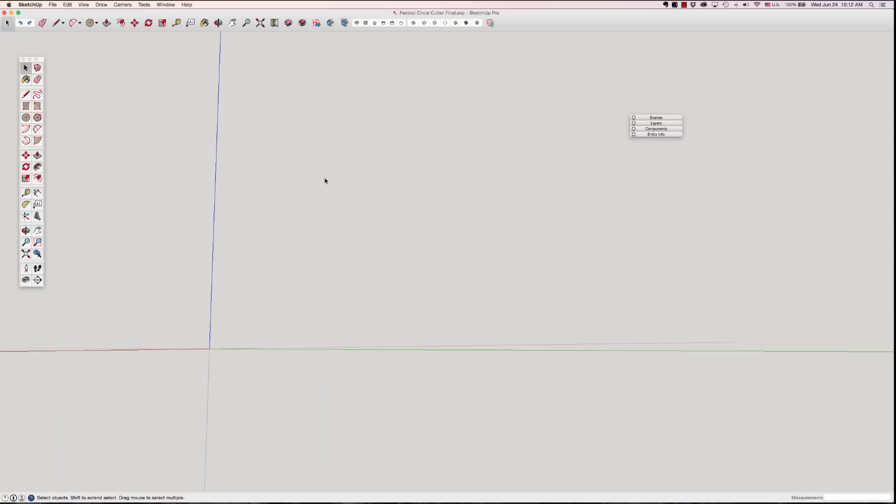
{"action": "mouse_move", "coordinate": [337, 74]}
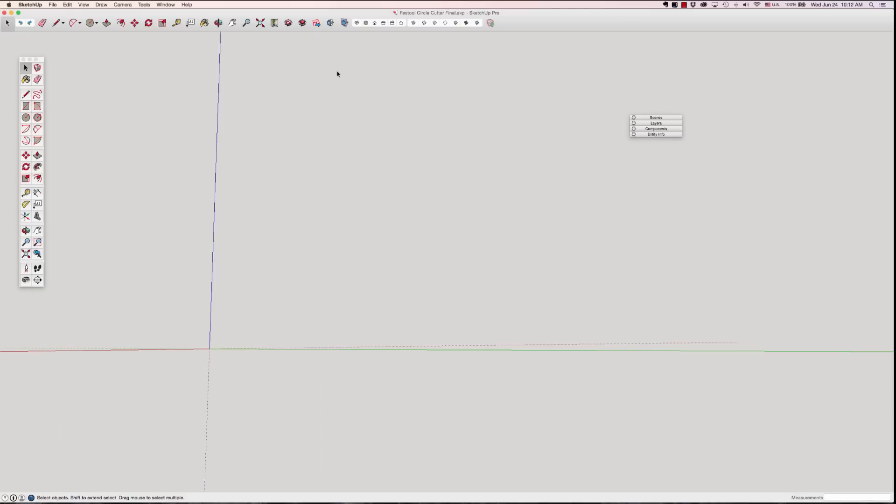
{"action": "mouse_move", "coordinate": [323, 70]}
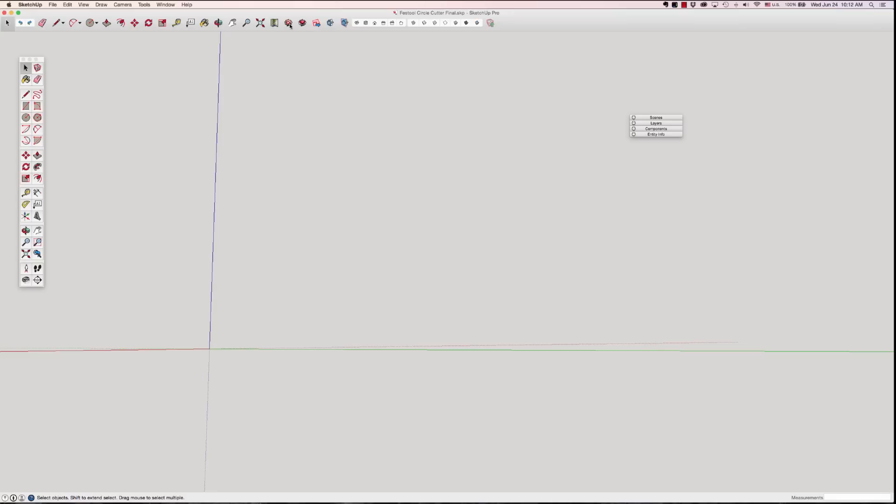
- Search the 3D Warehouse model library for 'Fest' (Festool)
{"action": "left_click", "coordinate": [288, 22]}
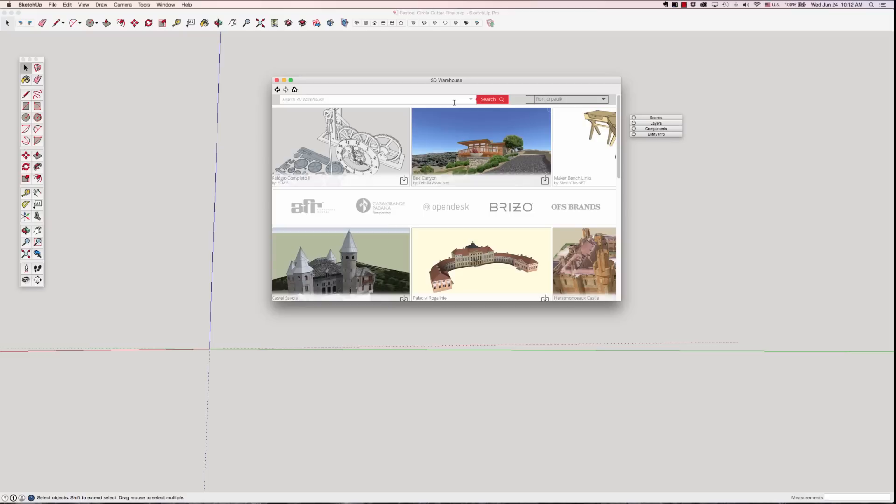
{"action": "type", "text": "Fest"}
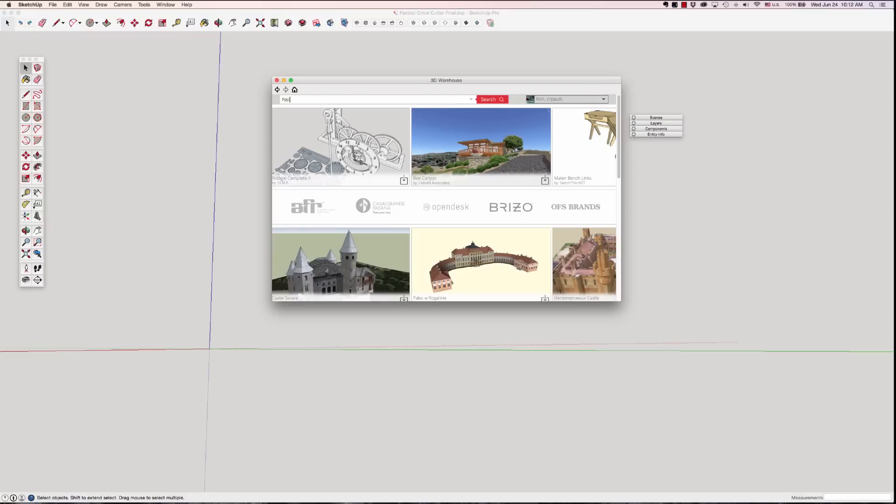
{"action": "left_click", "coordinate": [488, 99]}
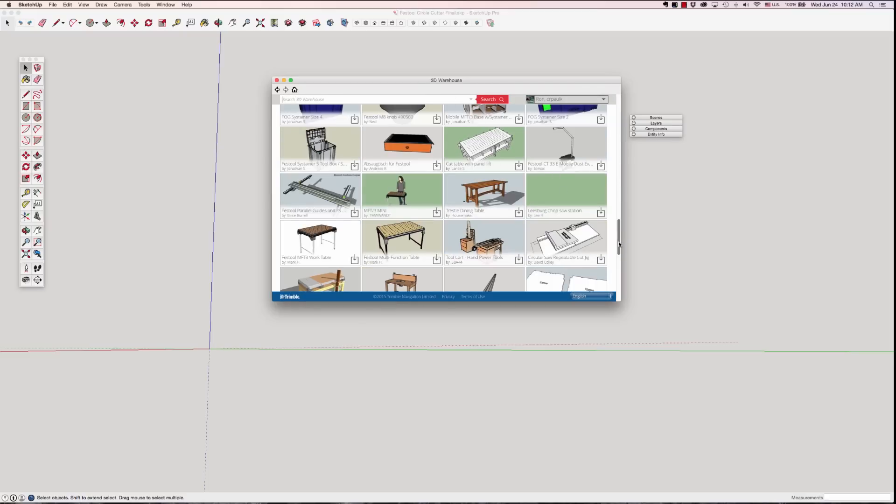
- Scroll the results to the Festool Parallel Guides and FS 1400/2 Guide Rail model page
{"action": "scroll", "scroll_direction": "down", "scroll_amount": 3}
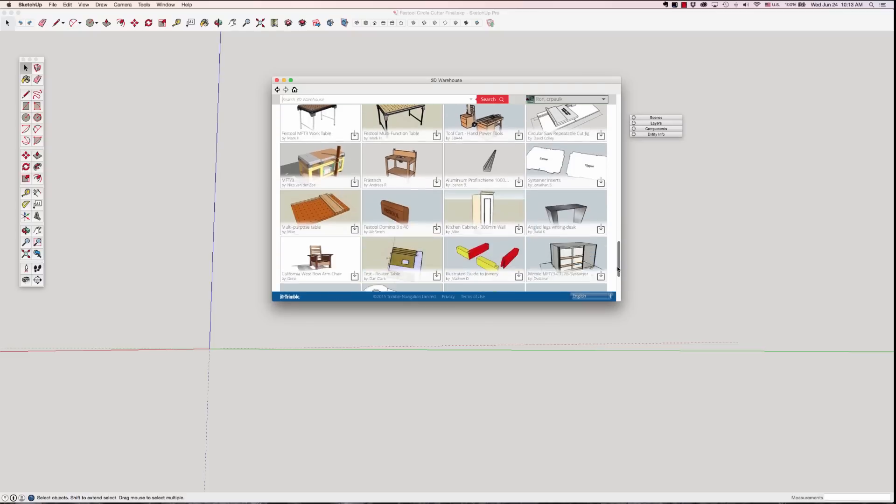
{"action": "scroll", "scroll_direction": "down", "scroll_amount": 3}
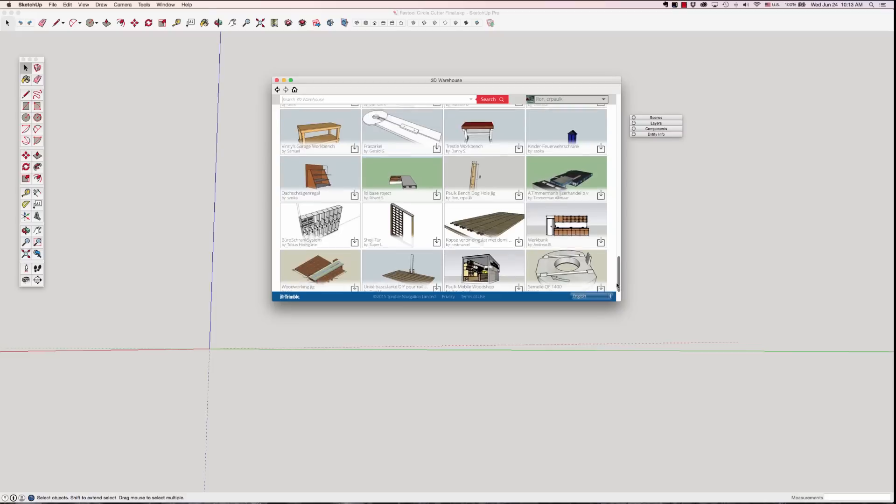
{"action": "scroll", "scroll_direction": "down", "scroll_amount": 3}
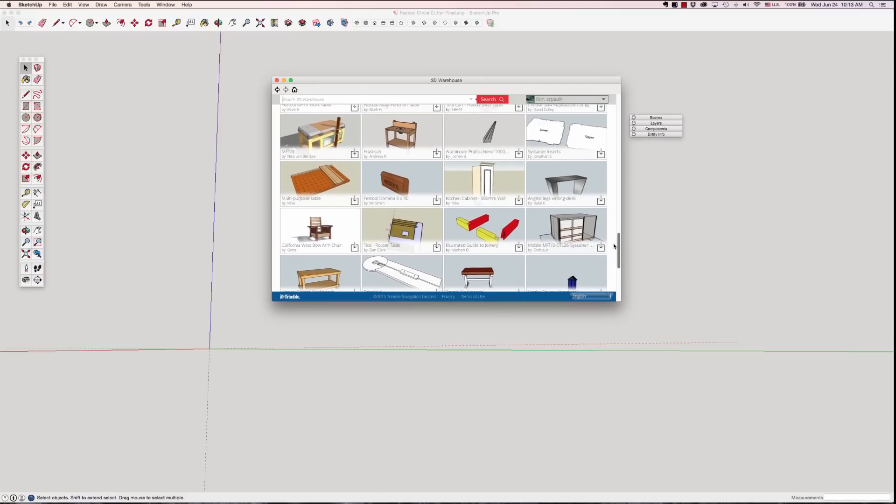
{"action": "scroll", "scroll_direction": "down", "scroll_amount": 3}
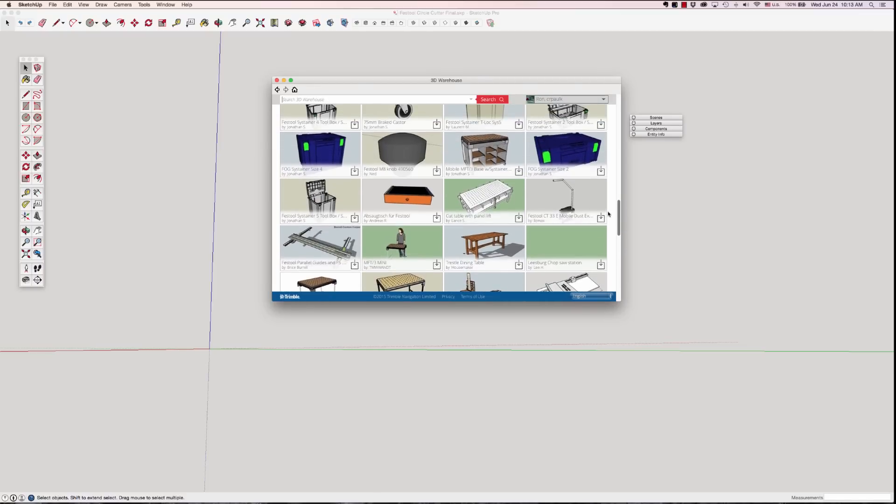
{"action": "scroll", "scroll_direction": "down", "scroll_amount": 3}
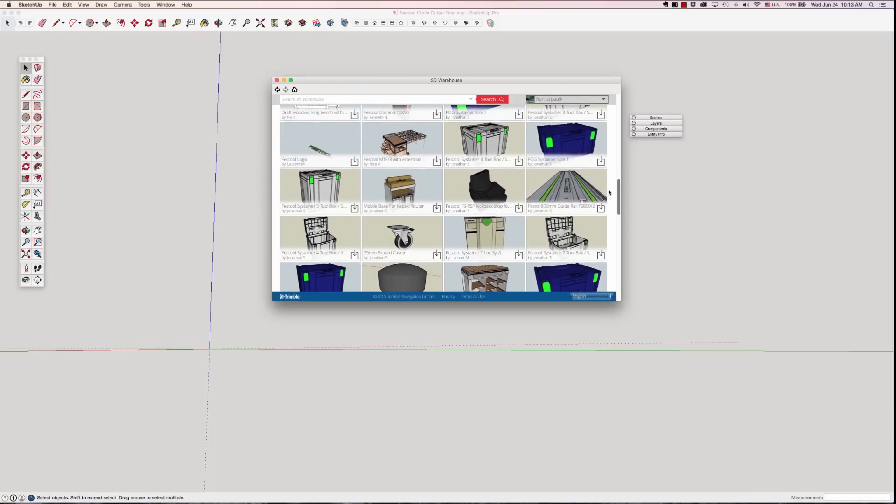
{"action": "scroll", "scroll_direction": "down", "scroll_amount": 3}
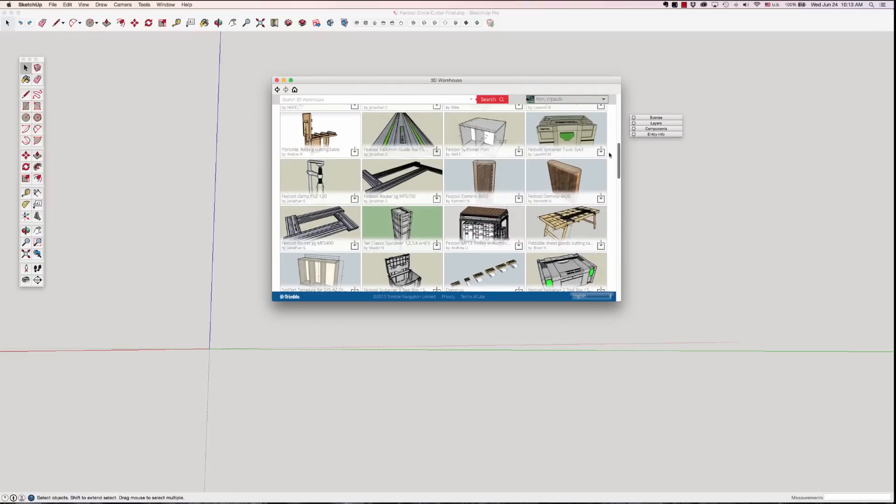
{"action": "scroll", "scroll_direction": "down", "scroll_amount": 3}
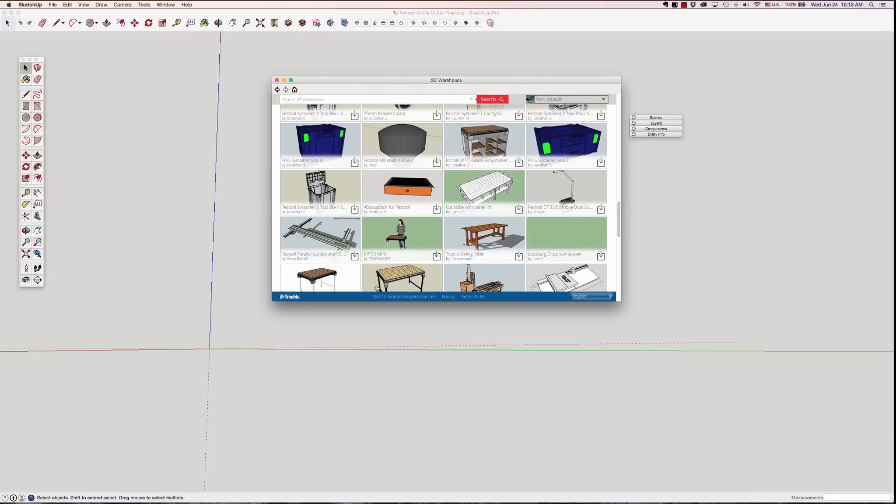
{"action": "left_click", "coordinate": [320, 237]}
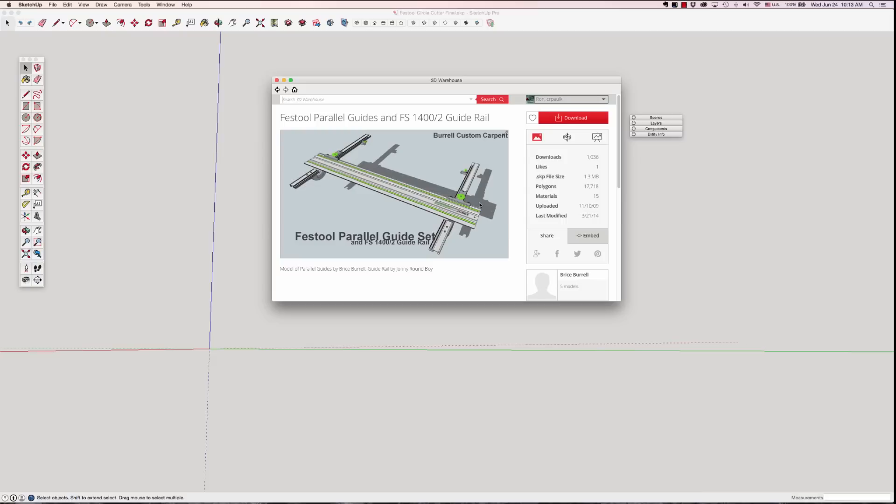
- Download the guide rail model and load it into the drawing near the axes
{"action": "left_click", "coordinate": [572, 117]}
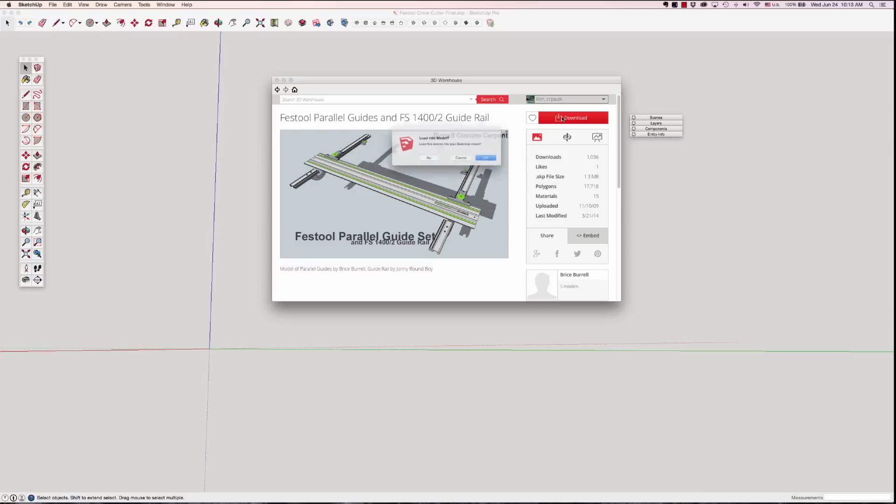
{"action": "left_click", "coordinate": [486, 158]}
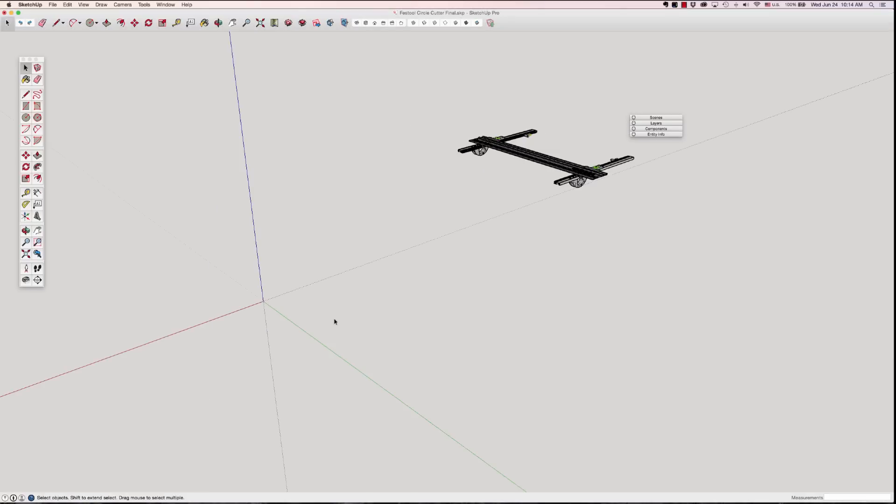
{"action": "mouse_move", "coordinate": [183, 225]}
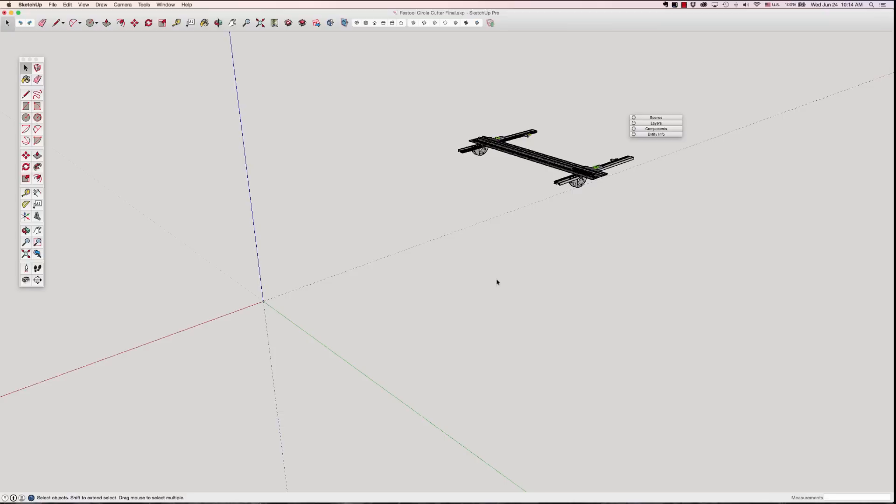
{"action": "mouse_move", "coordinate": [486, 286]}
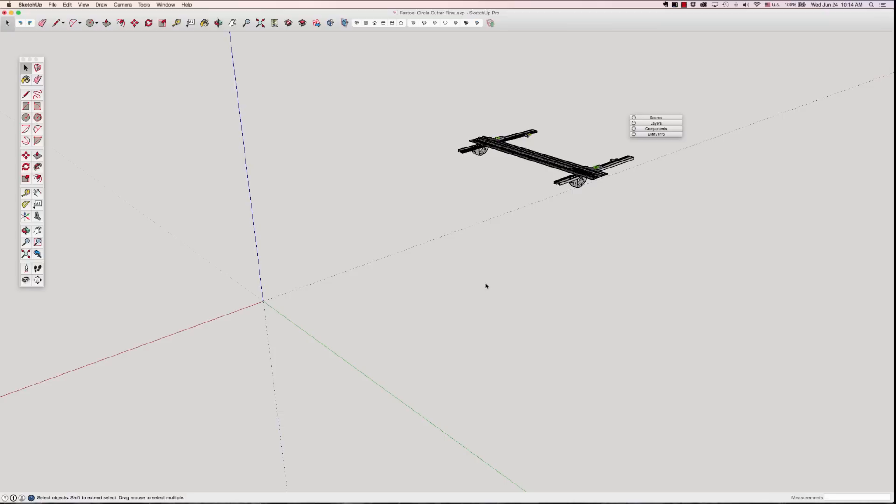
{"action": "mouse_move", "coordinate": [504, 279]}
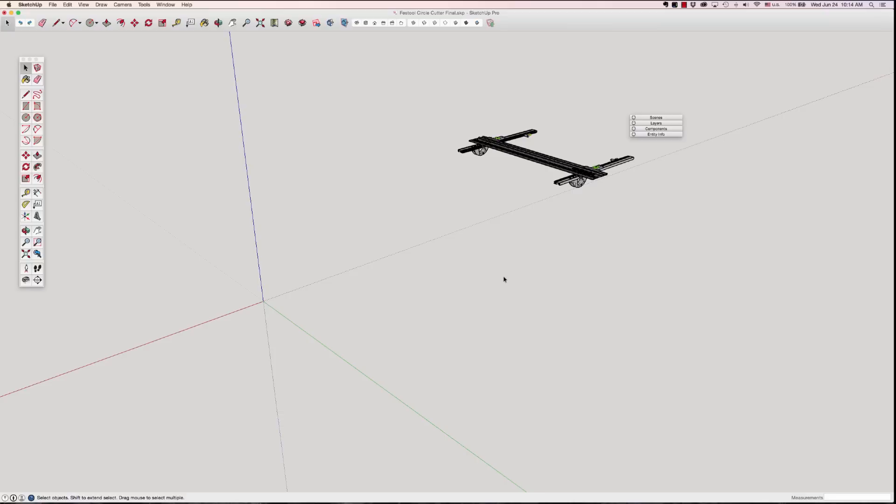
{"action": "mouse_move", "coordinate": [542, 319]}
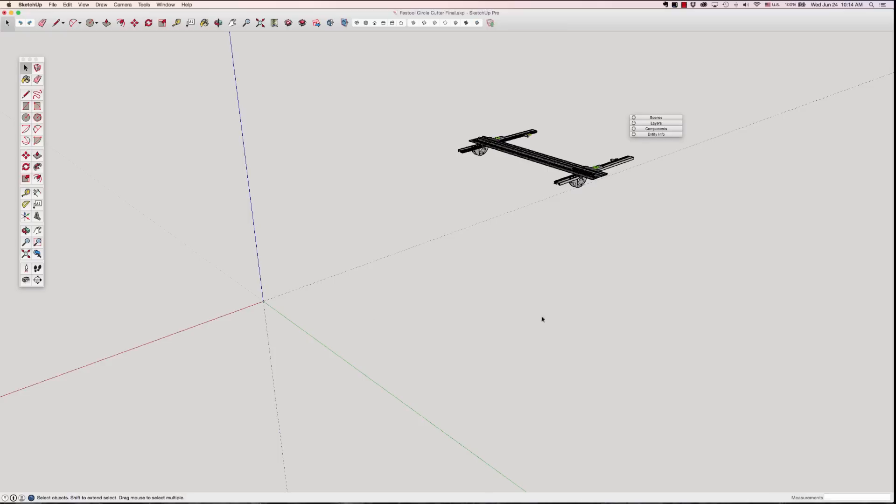
{"action": "mouse_move", "coordinate": [545, 293]}
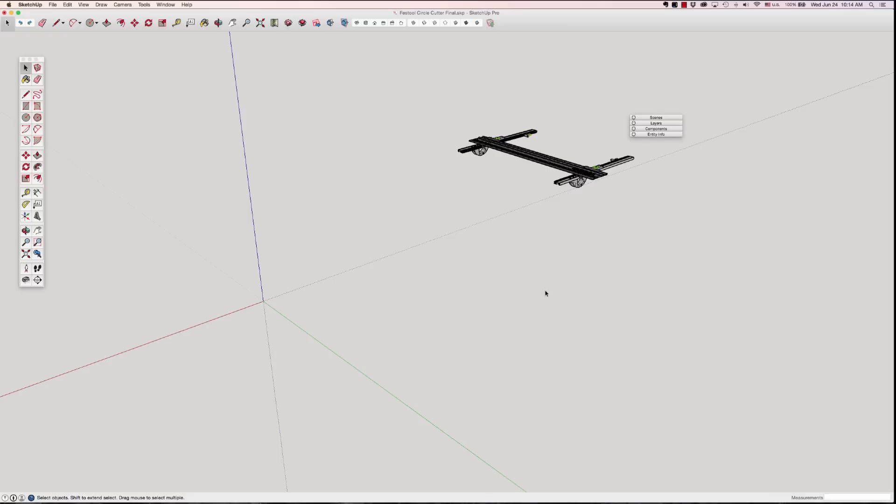
- Draw a square on the ground, pull it up 500 mm into a cube and group it
{"action": "left_click", "coordinate": [90, 22]}
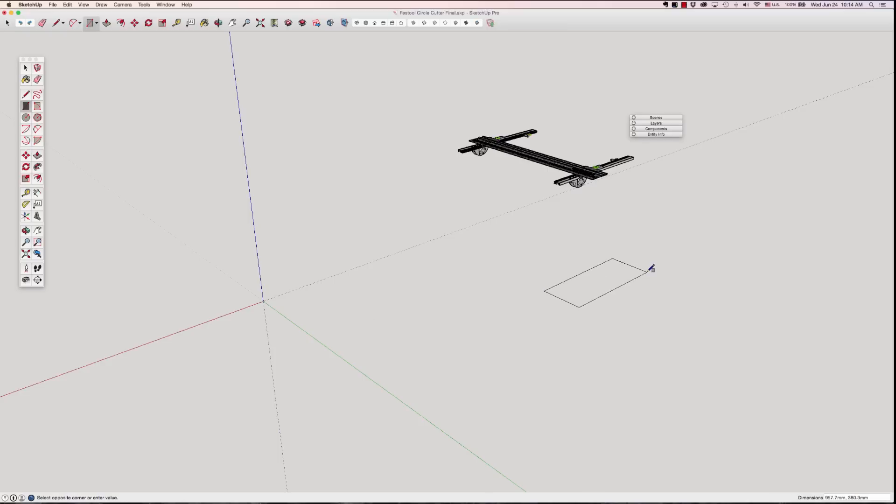
{"action": "left_click", "coordinate": [650, 269]}
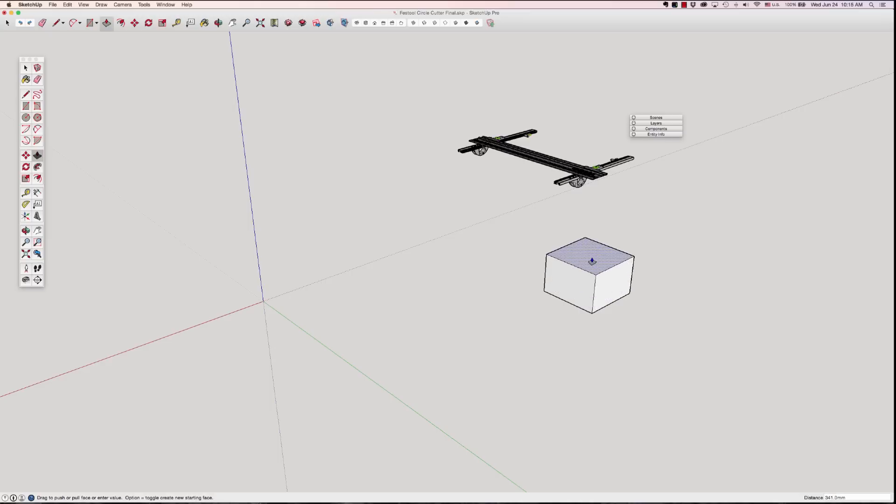
{"action": "left_click_drag", "start_coordinate": [589, 261], "coordinate": [589, 235]}
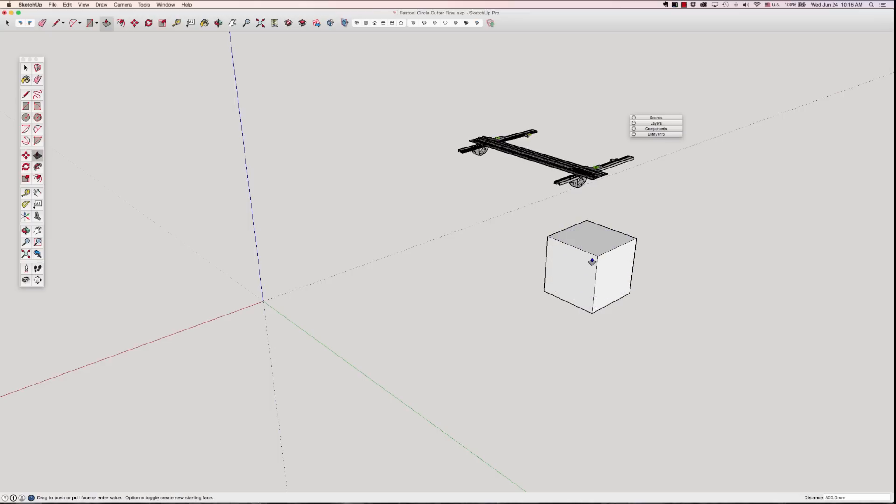
{"action": "left_click", "coordinate": [592, 266]}
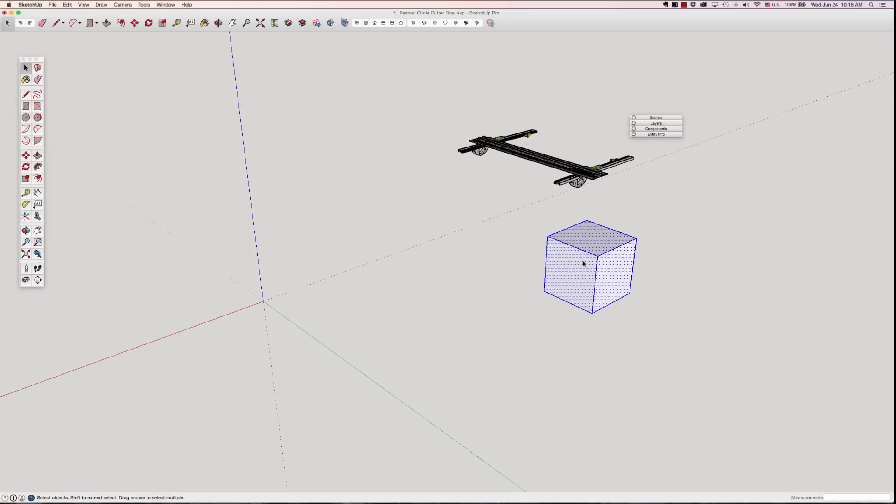
{"action": "mouse_move", "coordinate": [593, 281]}
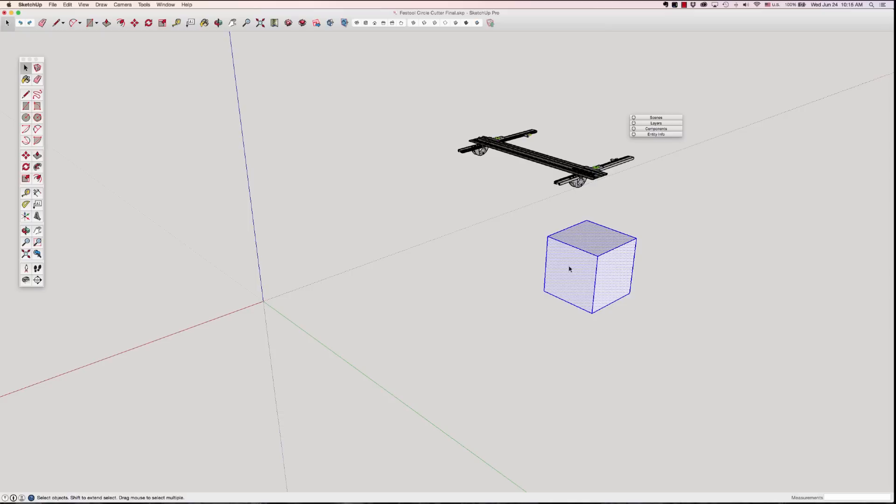
{"action": "right_click", "coordinate": [570, 269]}
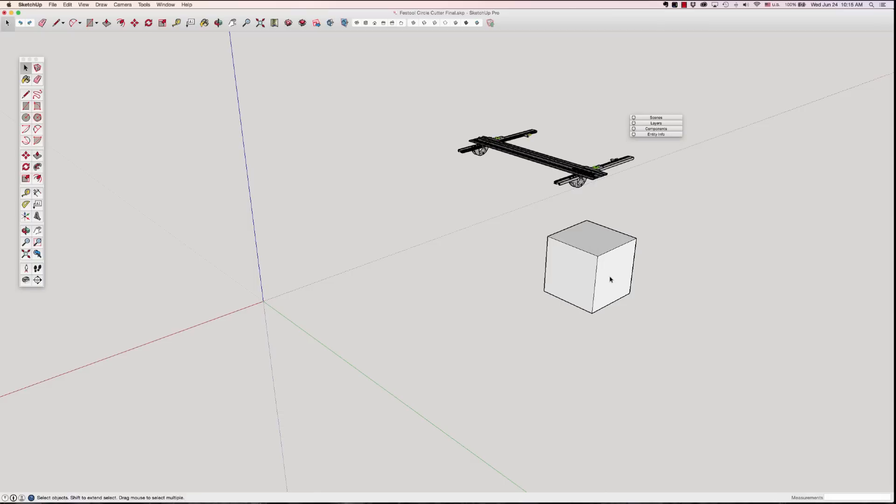
{"action": "mouse_move", "coordinate": [558, 284]}
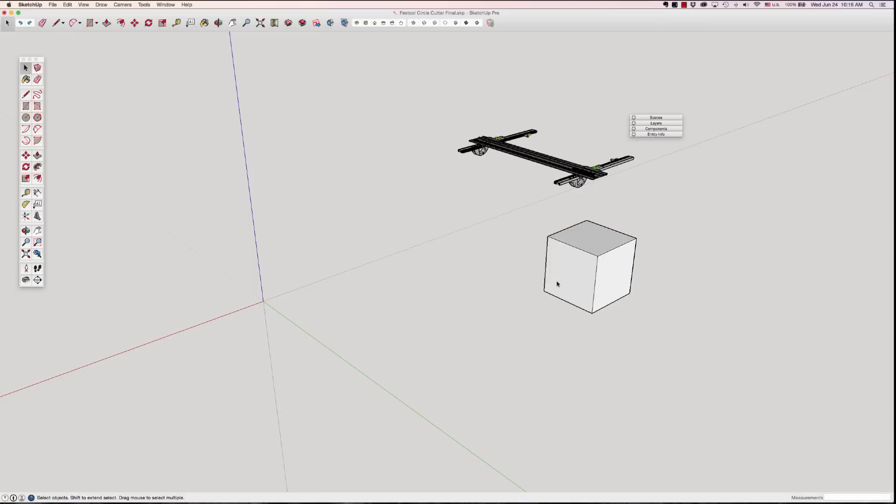
{"action": "mouse_move", "coordinate": [583, 274]}
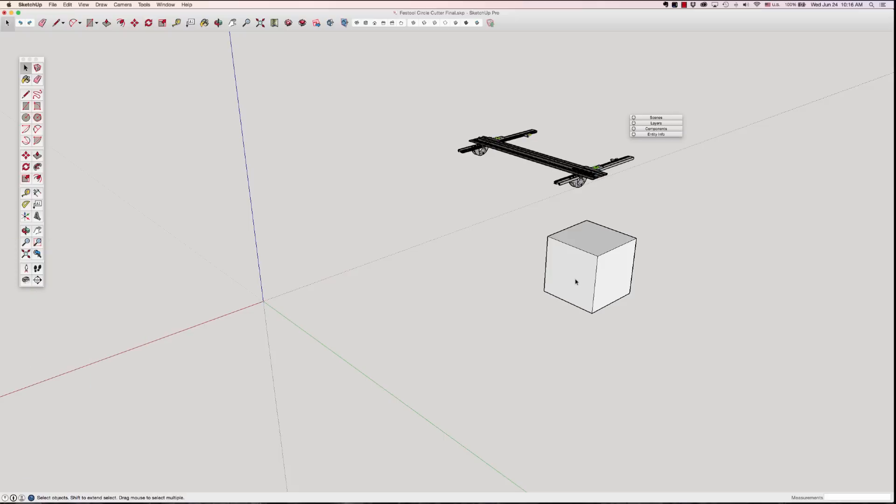
- Draw a small circle of radius 3 on the cube's front face
{"action": "left_click", "coordinate": [25, 118]}
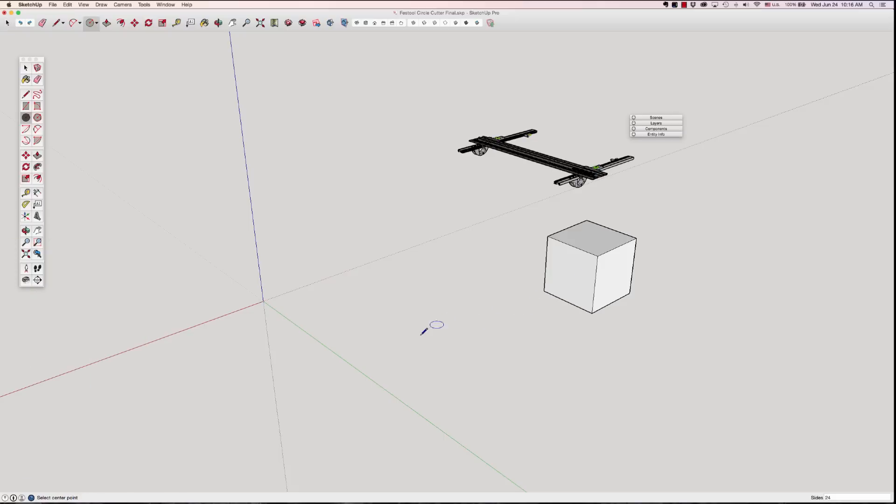
{"action": "mouse_move", "coordinate": [431, 302]}
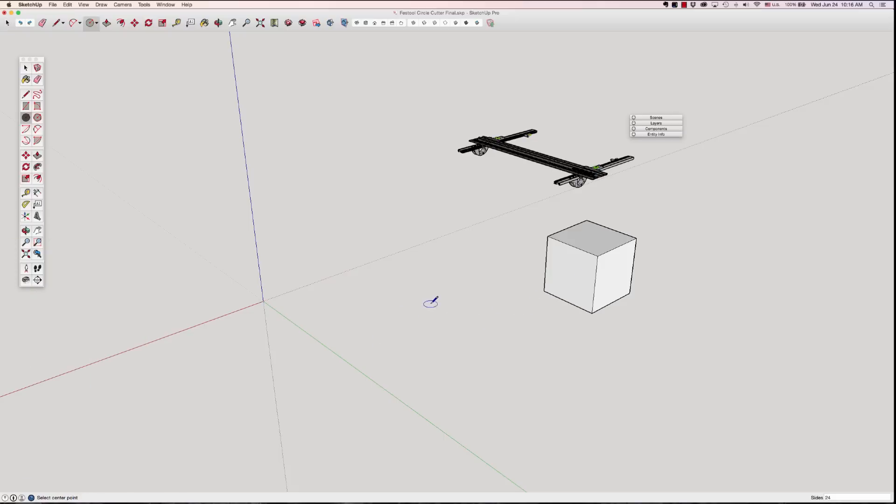
{"action": "mouse_move", "coordinate": [273, 307]}
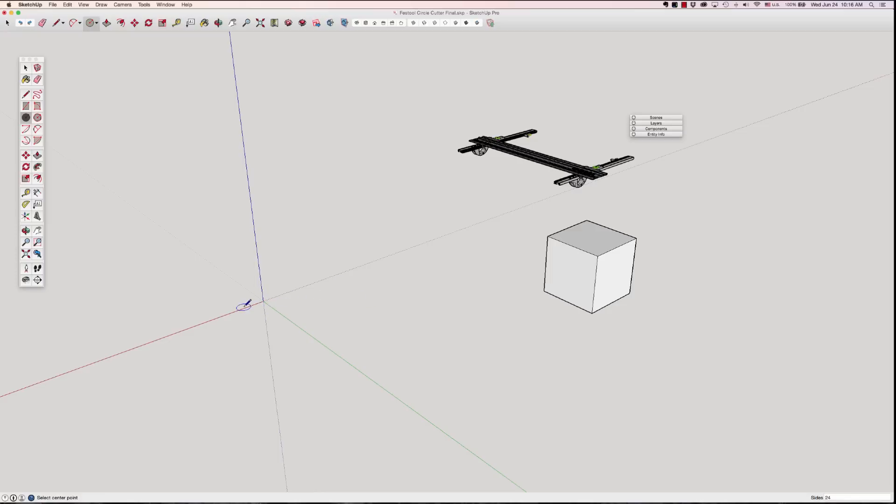
{"action": "mouse_move", "coordinate": [559, 286]}
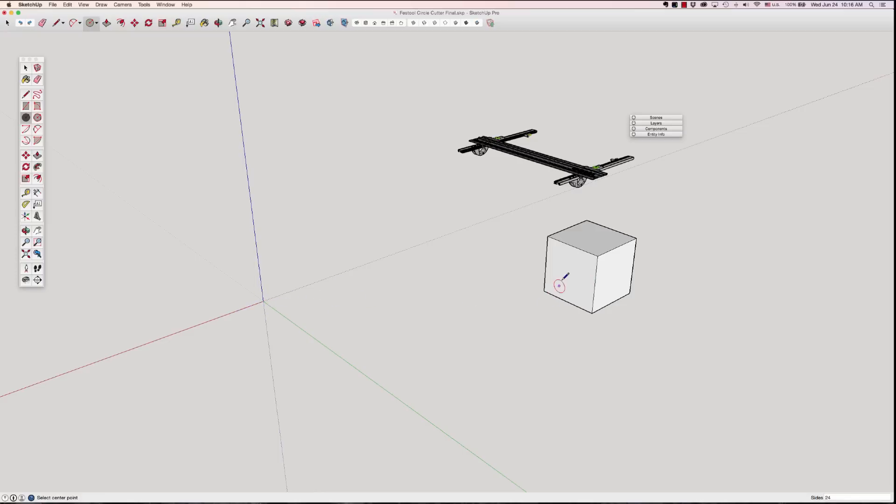
{"action": "mouse_move", "coordinate": [571, 269]}
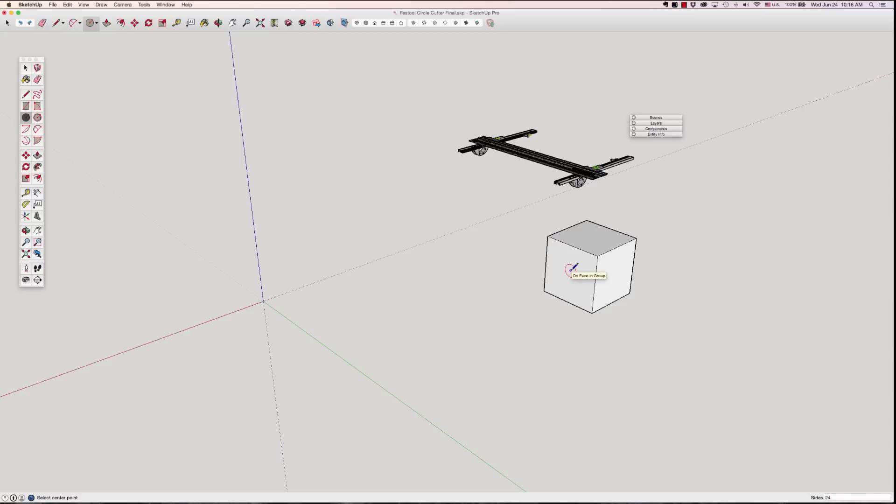
{"action": "mouse_move", "coordinate": [446, 328]}
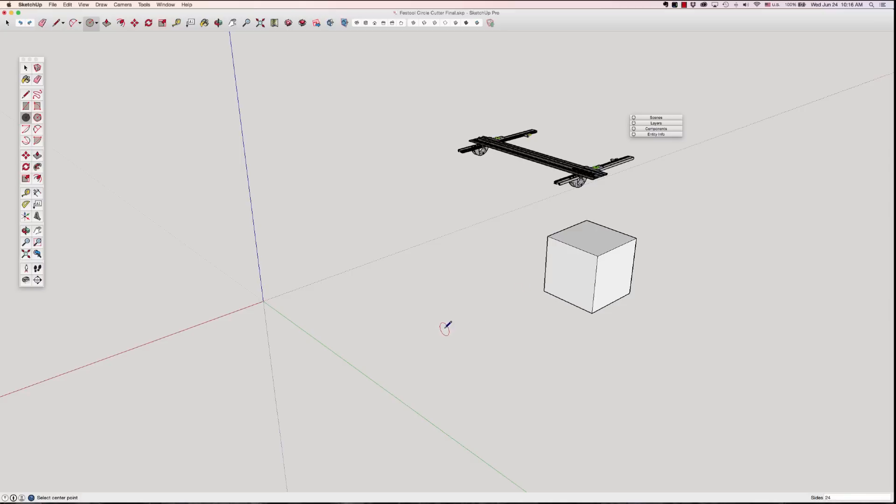
{"action": "mouse_move", "coordinate": [452, 315]}
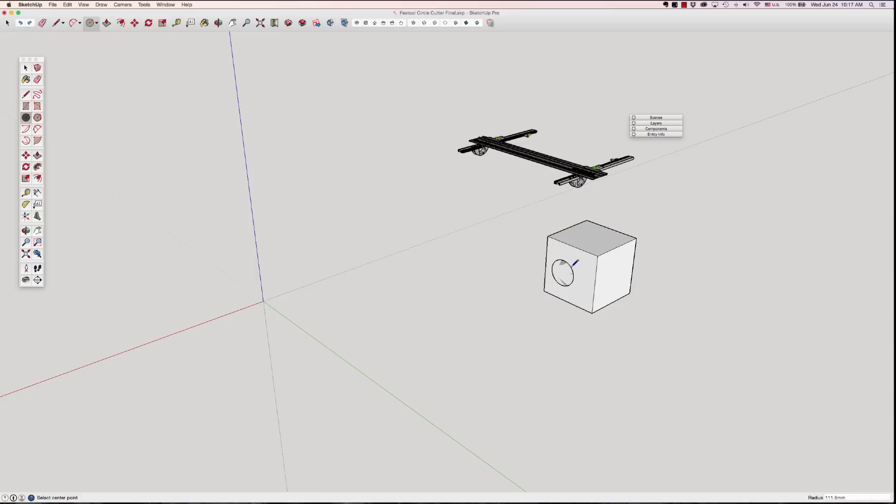
{"action": "type", "text": "35"}
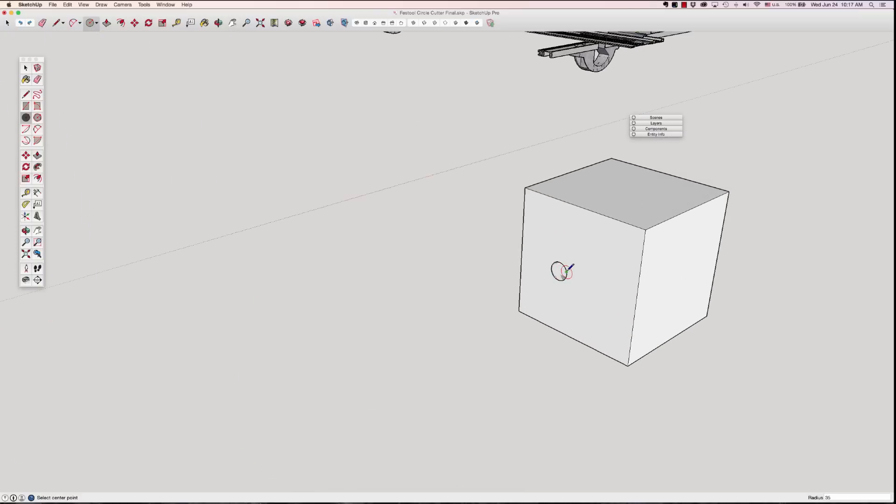
{"action": "left_click", "coordinate": [25, 67]}
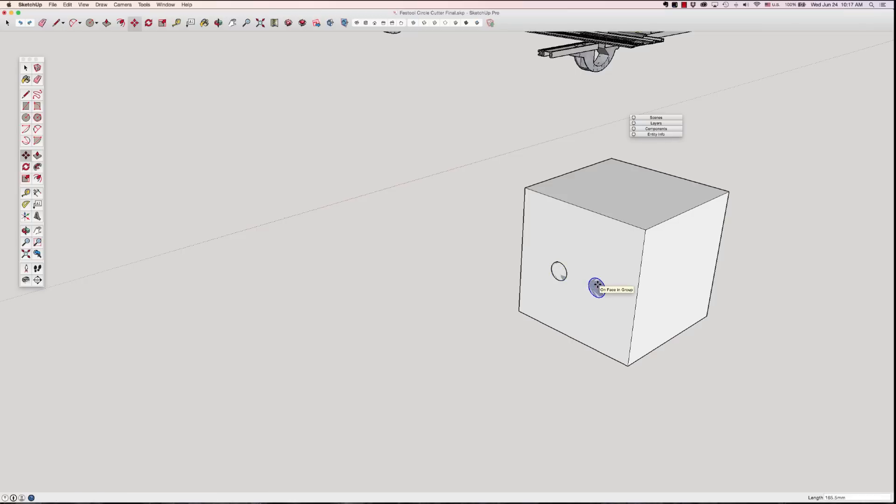
- Select the left circle on the face and start moving it
{"action": "right_click", "coordinate": [597, 286]}
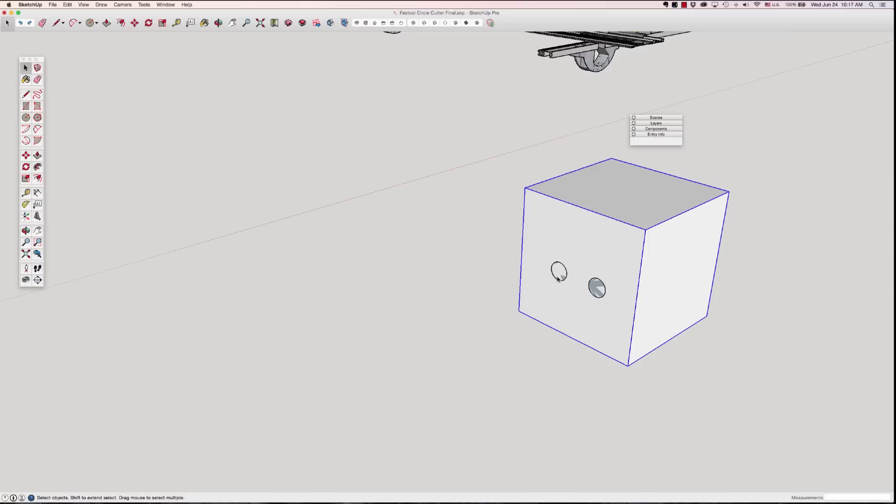
{"action": "left_click", "coordinate": [560, 272]}
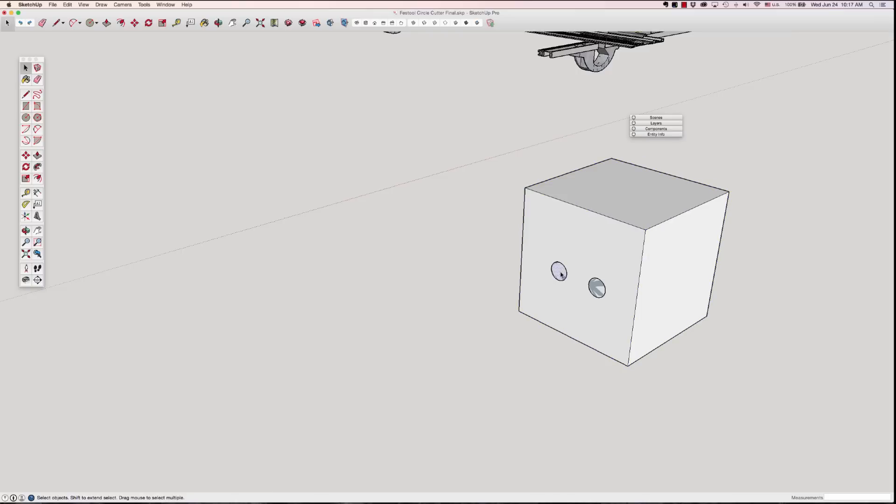
{"action": "left_click", "coordinate": [560, 271]}
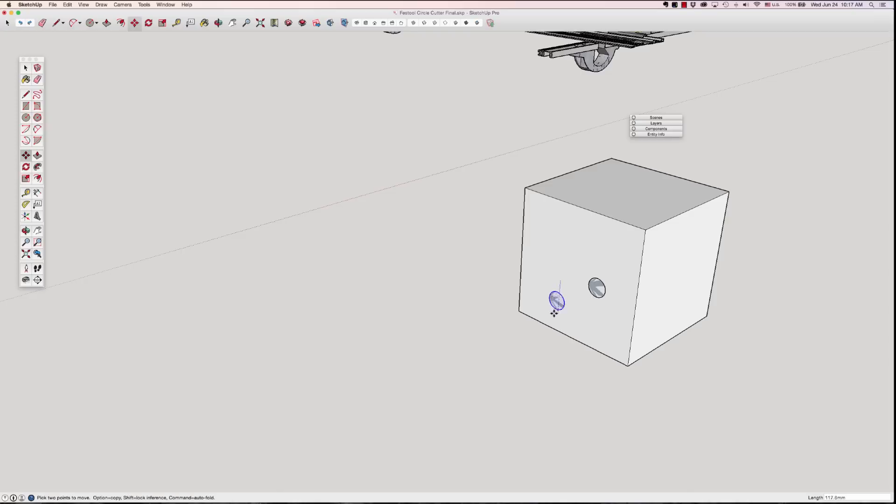
- Move the left circle down to straddle the cube's bottom edge, then view the cylinder up close
{"action": "left_click_drag", "start_coordinate": [555, 301], "coordinate": [554, 323]}
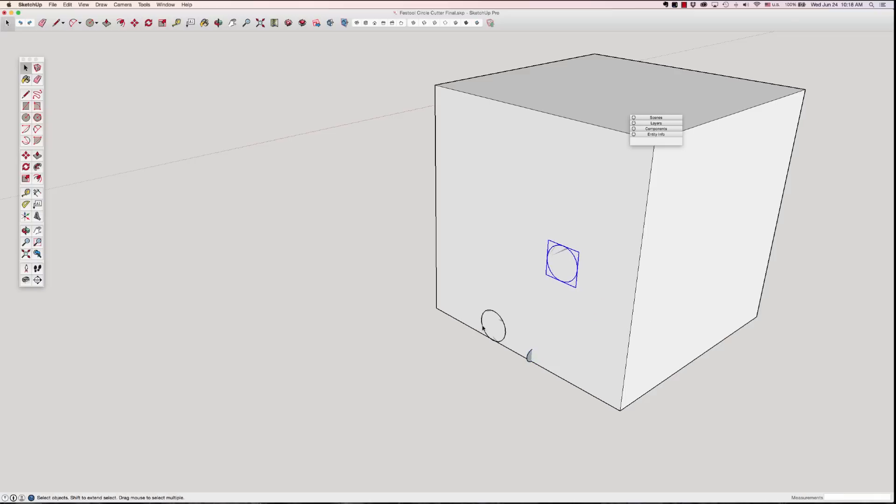
{"action": "left_click", "coordinate": [493, 331]}
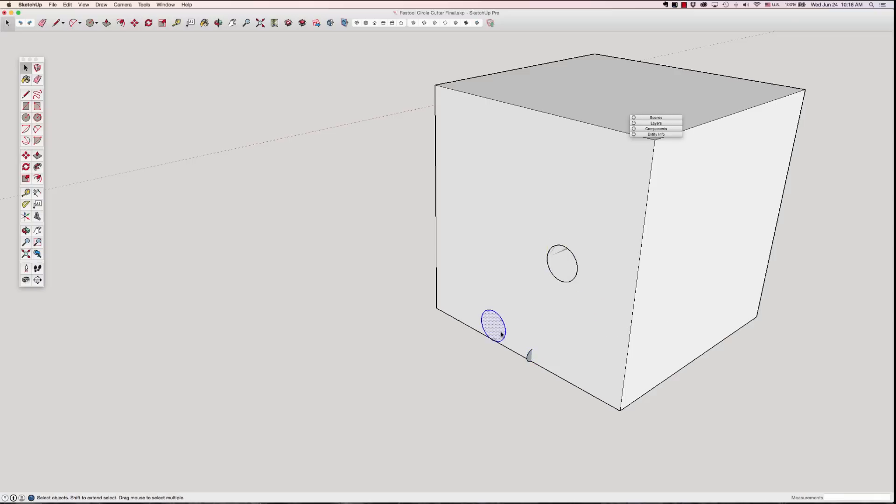
{"action": "left_click", "coordinate": [134, 23]}
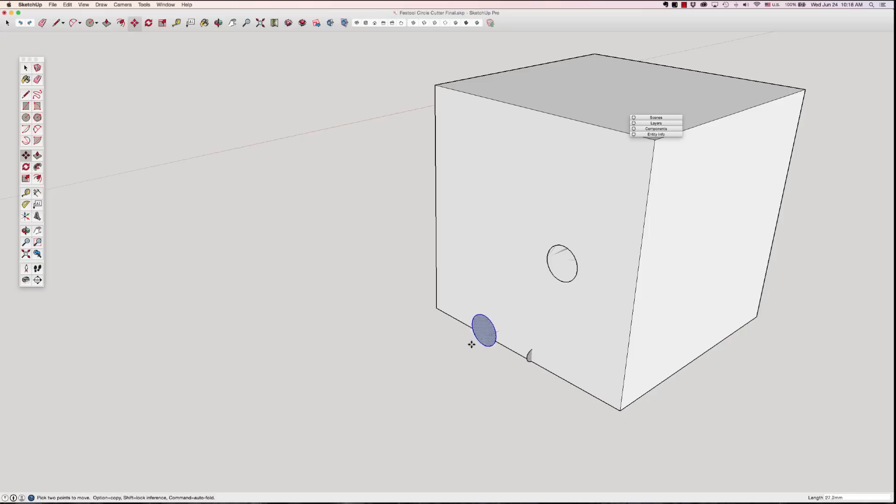
{"action": "left_click_drag", "start_coordinate": [485, 334], "coordinate": [512, 315]}
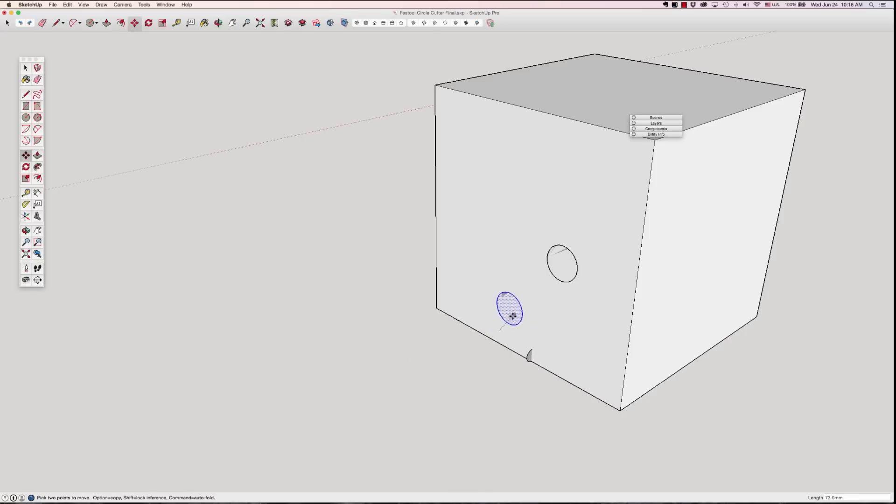
{"action": "left_click_drag", "start_coordinate": [511, 315], "coordinate": [495, 332]}
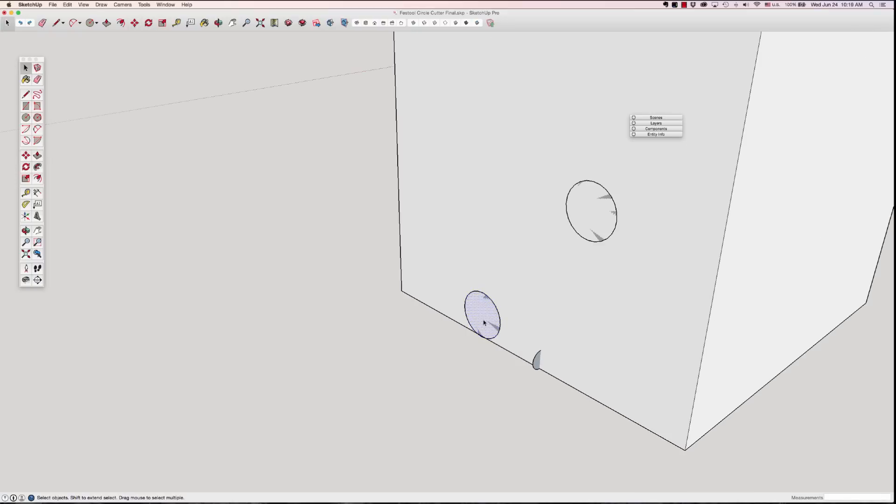
{"action": "left_click_drag", "start_coordinate": [483, 318], "coordinate": [269, 420]}
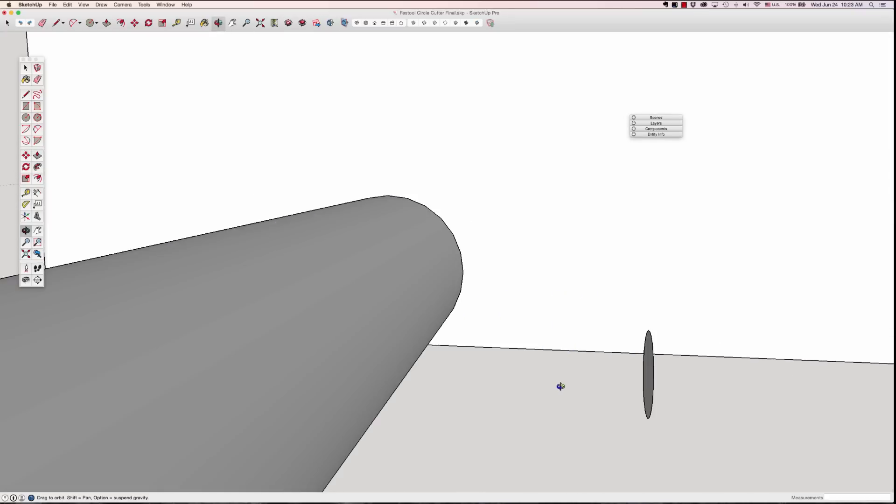
- Finish extending the small cylinder into the large one and group the post geometry
{"action": "left_click_drag", "start_coordinate": [648, 374], "coordinate": [595, 371]}
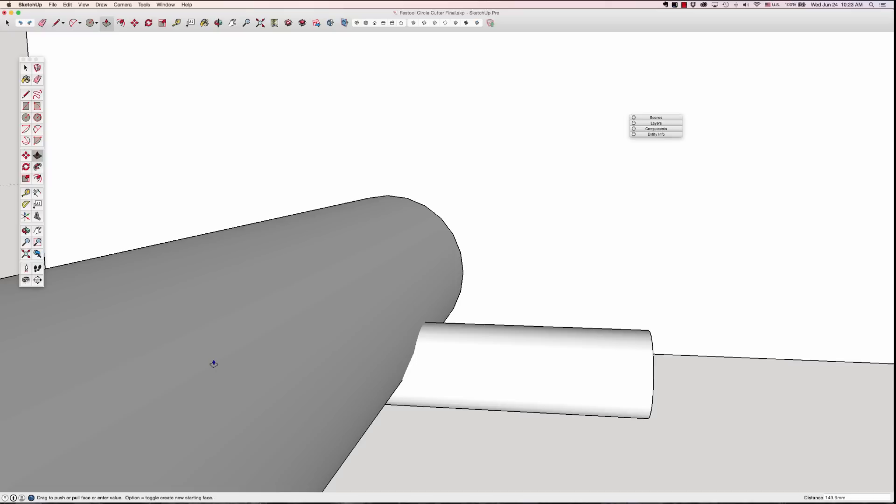
{"action": "left_click", "coordinate": [25, 67]}
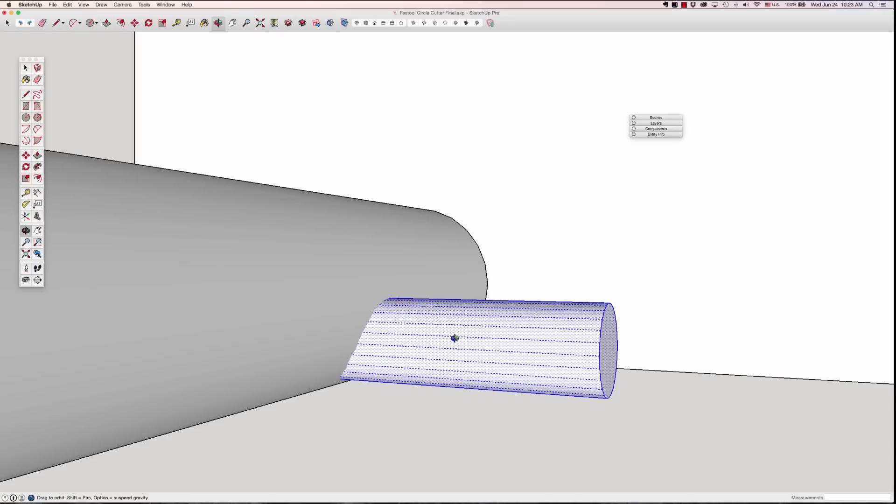
{"action": "right_click", "coordinate": [455, 338]}
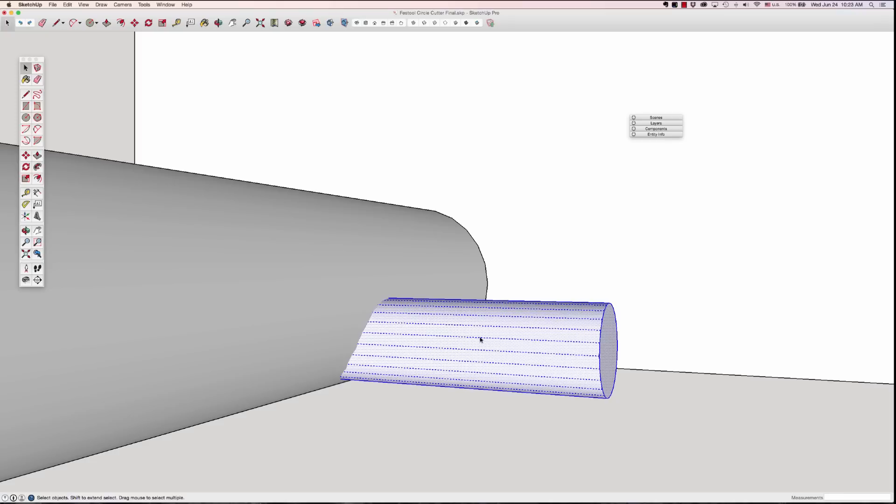
{"action": "right_click", "coordinate": [480, 339]}
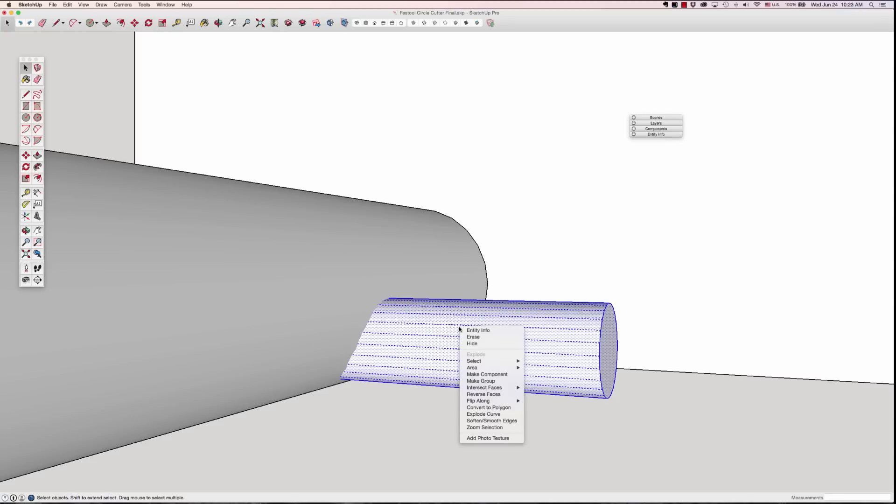
{"action": "mouse_move", "coordinate": [482, 381]}
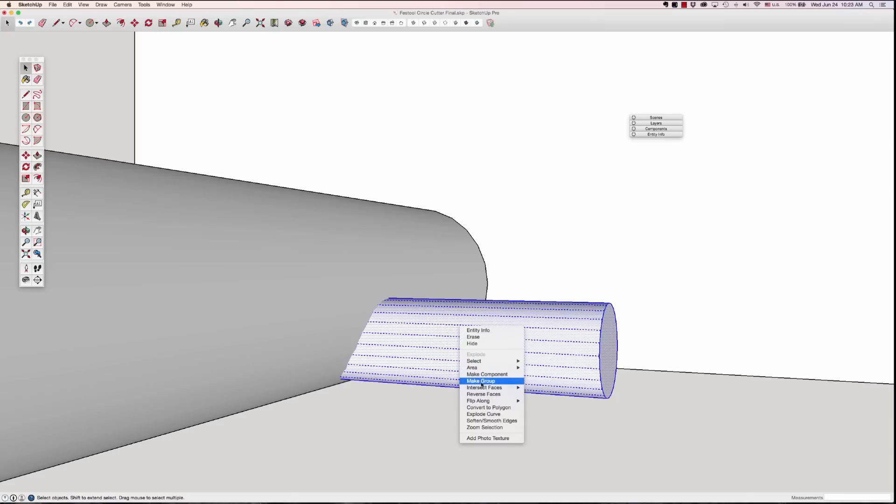
{"action": "left_click", "coordinate": [481, 381]}
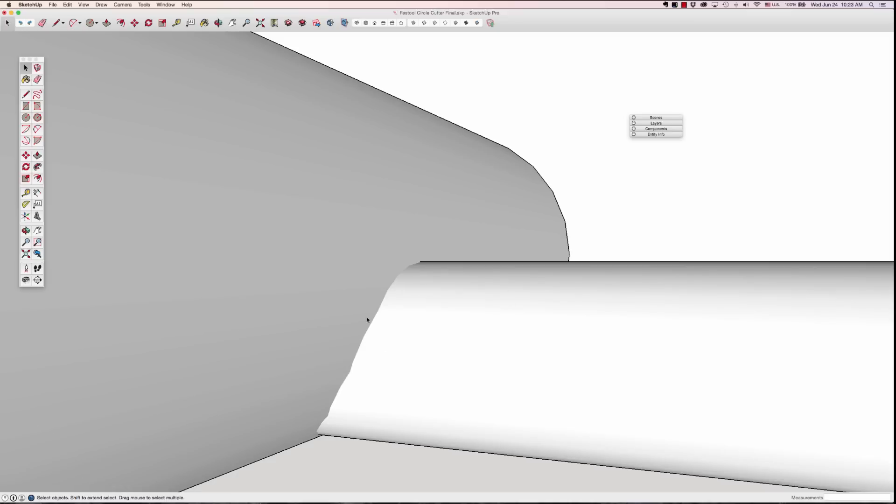
- Select the post surface and bring up its actions
{"action": "left_click", "coordinate": [467, 332]}
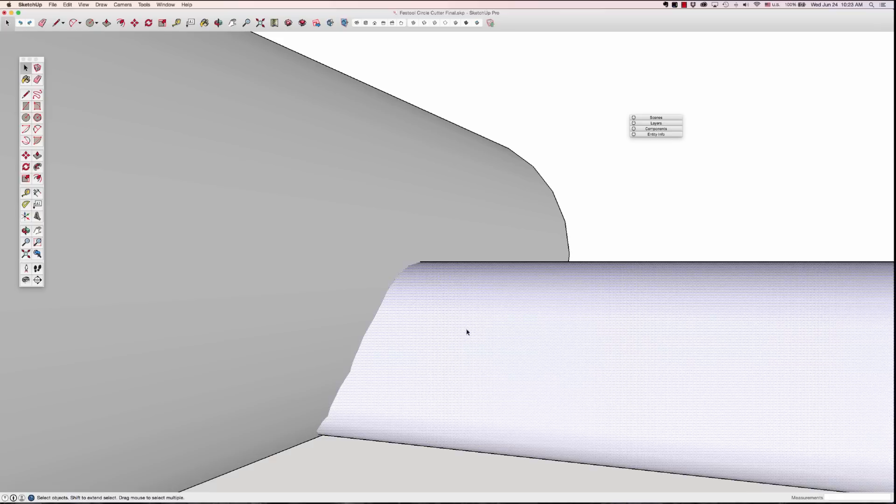
{"action": "right_click", "coordinate": [467, 332]}
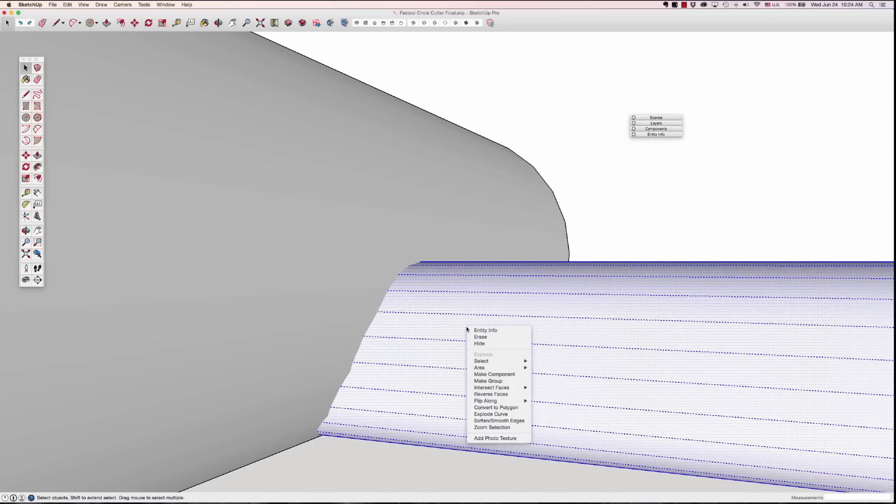
{"action": "mouse_move", "coordinate": [491, 387]}
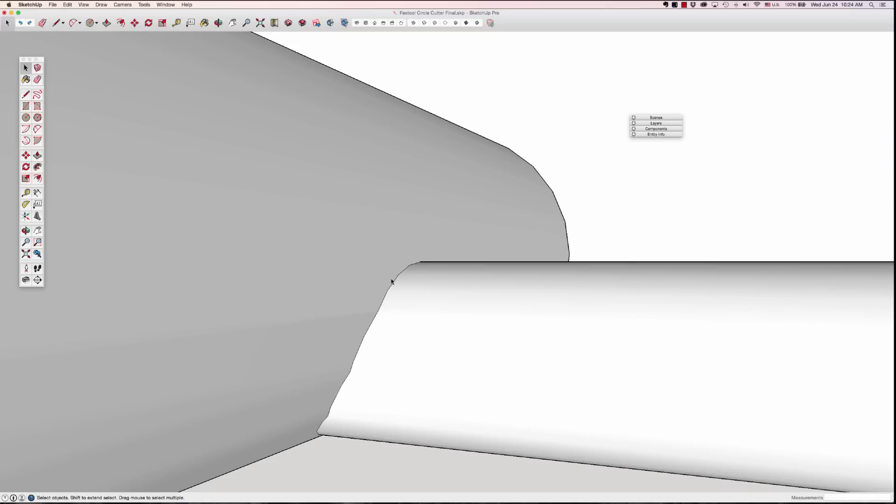
{"action": "mouse_move", "coordinate": [339, 258]}
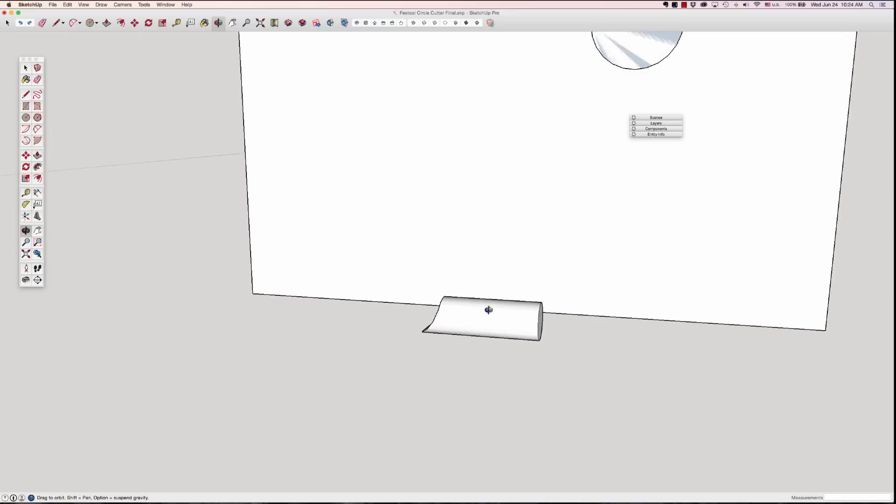
- Orbit out and select the whole post group for editing
{"action": "left_click_drag", "start_coordinate": [487, 310], "coordinate": [458, 325]}
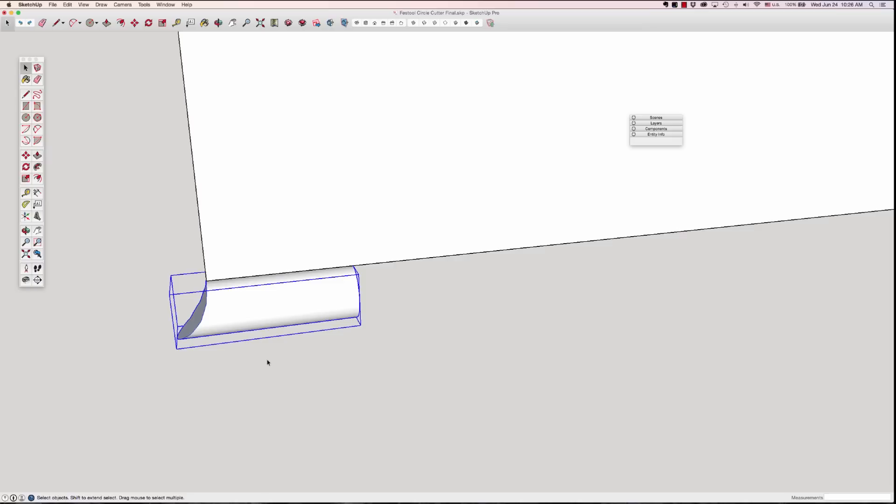
{"action": "left_click", "coordinate": [177, 22]}
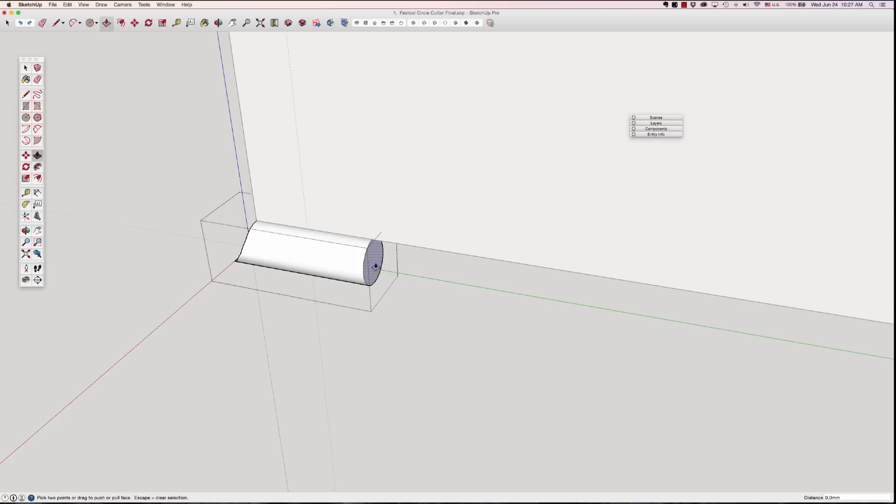
- Select the flat circle's face and offset it inward into a thin ring
{"action": "left_click_drag", "start_coordinate": [375, 266], "coordinate": [308, 227]}
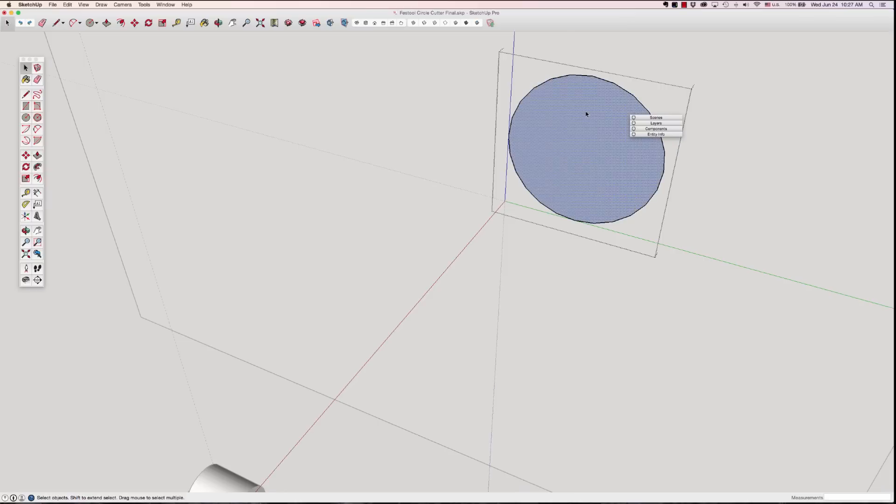
{"action": "mouse_move", "coordinate": [82, 187]}
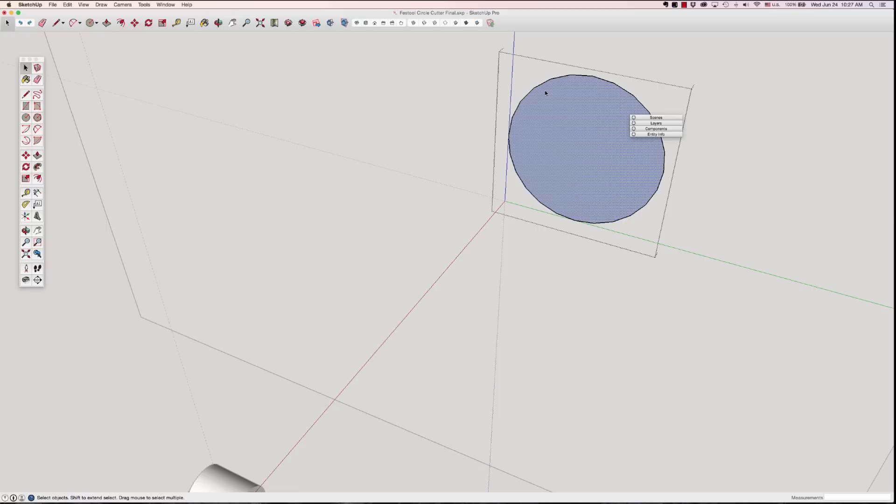
{"action": "left_click", "coordinate": [120, 23]}
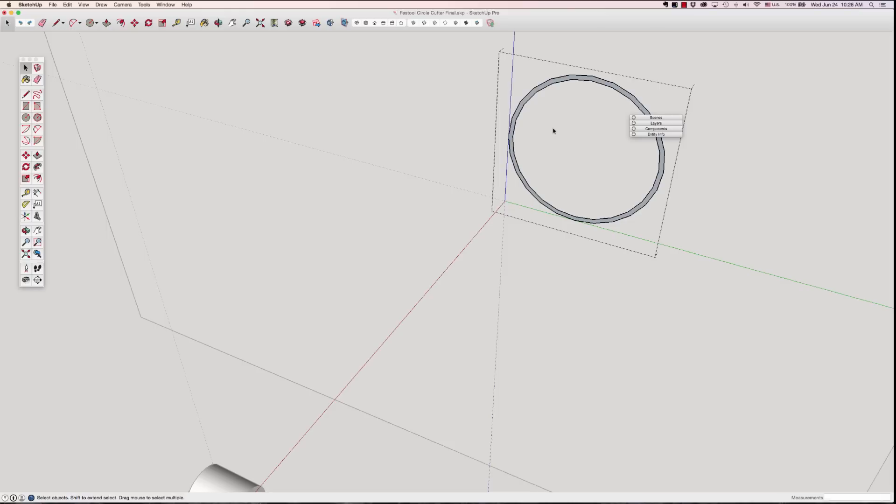
{"action": "left_click", "coordinate": [106, 22]}
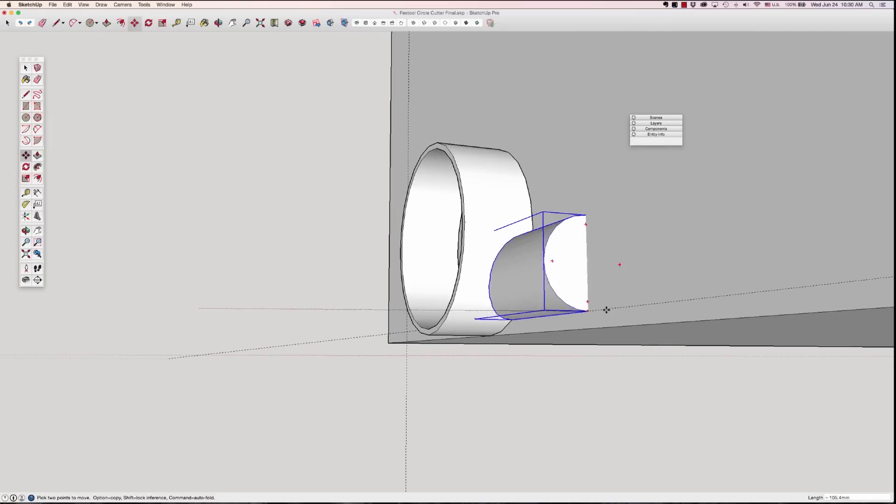
- Move the post group from its corner point to sit beside the ring
{"action": "left_click_drag", "start_coordinate": [587, 309], "coordinate": [654, 302]}
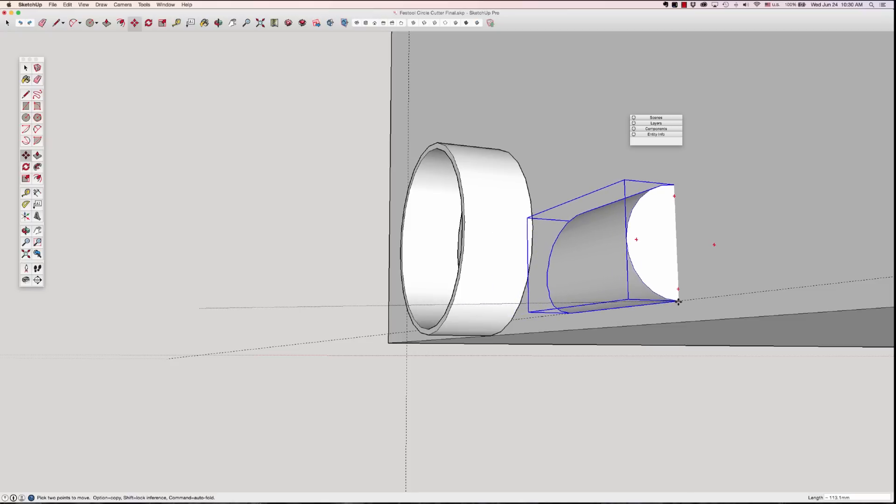
{"action": "mouse_move", "coordinate": [679, 301]}
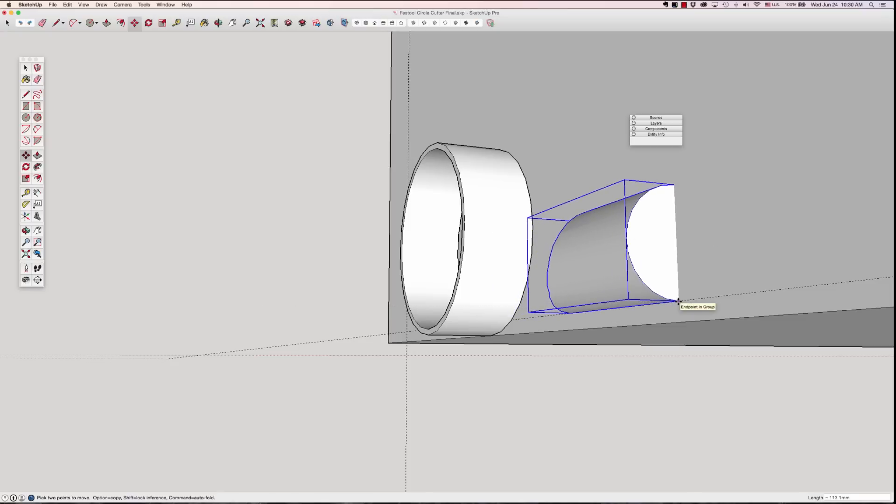
{"action": "left_click_drag", "start_coordinate": [679, 300], "coordinate": [563, 326]}
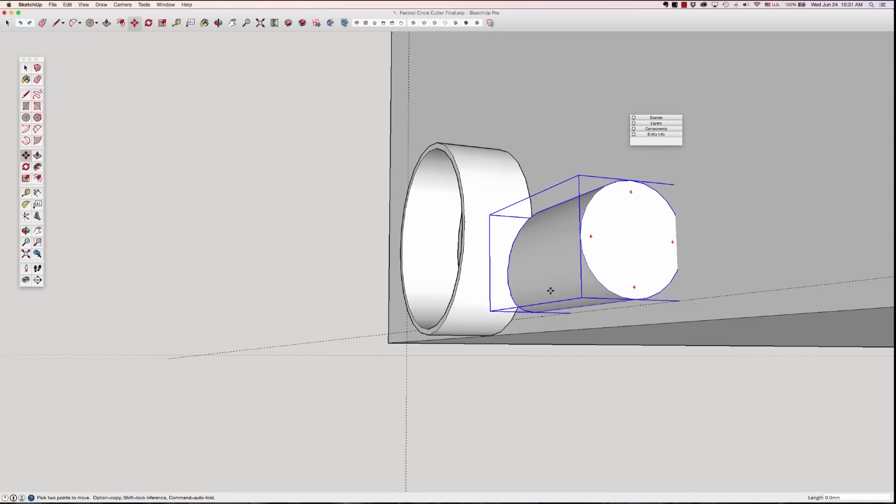
{"action": "left_click_drag", "start_coordinate": [551, 290], "coordinate": [488, 301]}
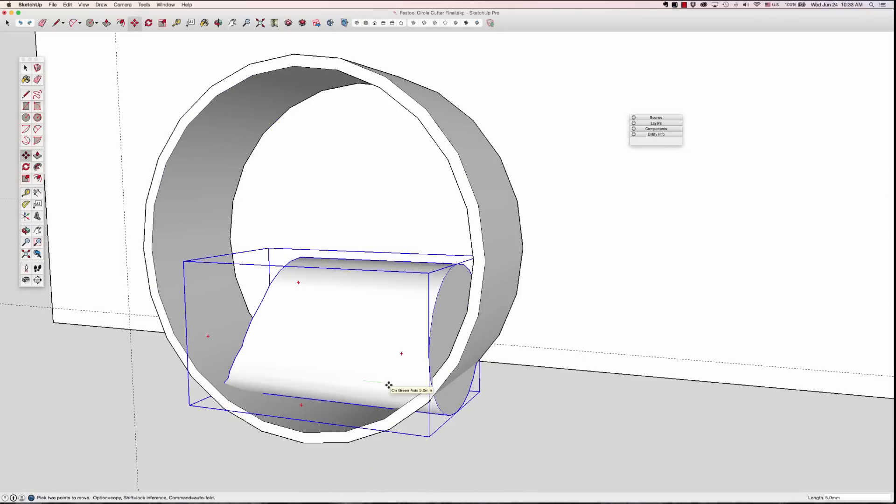
- Slide the post along the green axis through the ring and group its end section
{"action": "left_click_drag", "start_coordinate": [388, 385], "coordinate": [542, 398]}
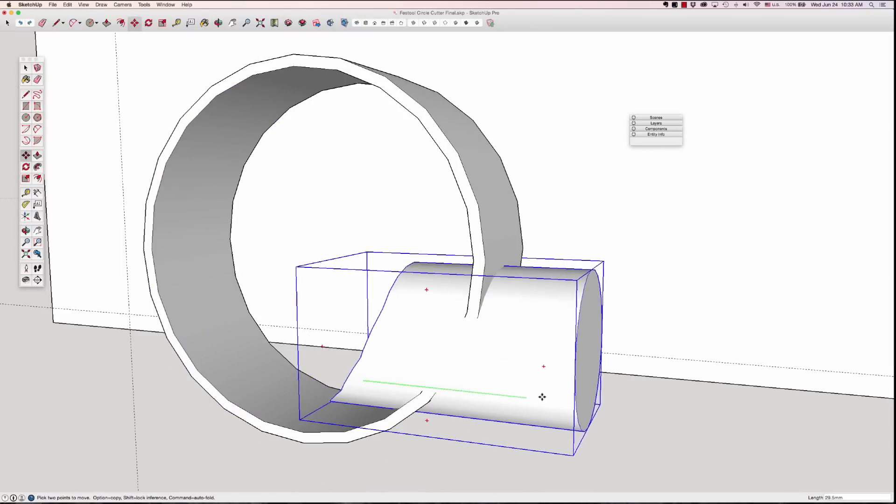
{"action": "left_click_drag", "start_coordinate": [541, 398], "coordinate": [645, 405]}
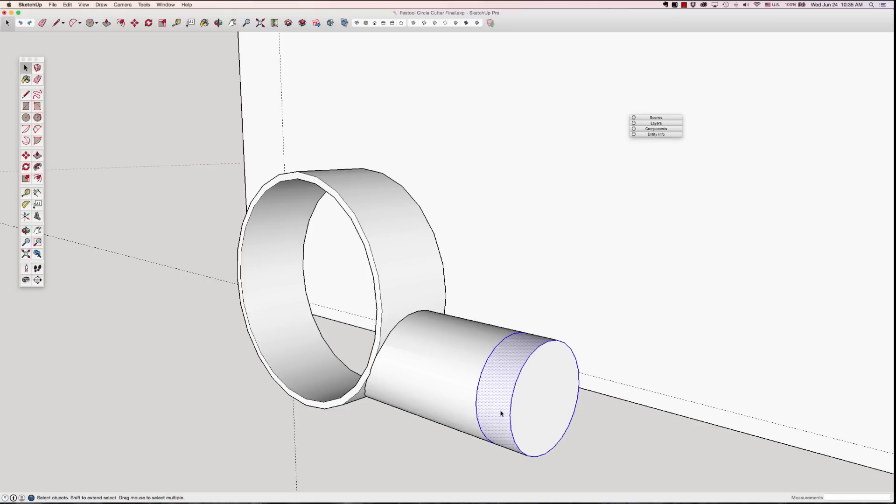
{"action": "right_click", "coordinate": [500, 414]}
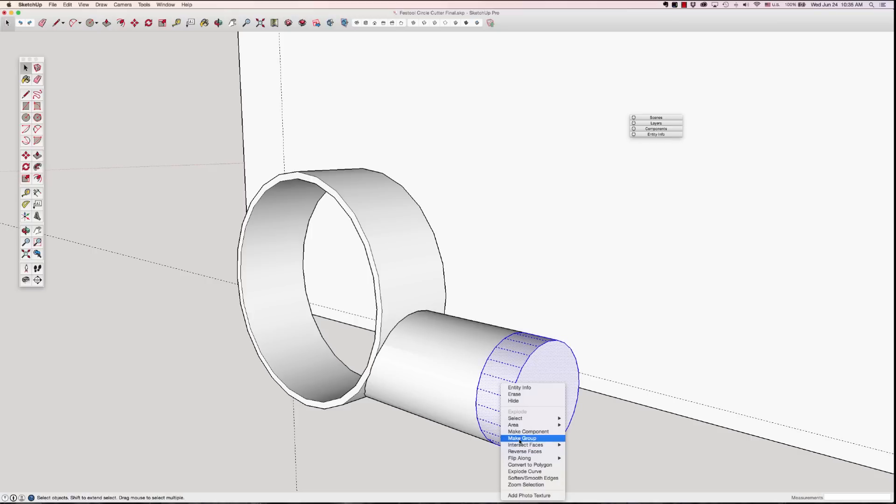
{"action": "left_click", "coordinate": [521, 439]}
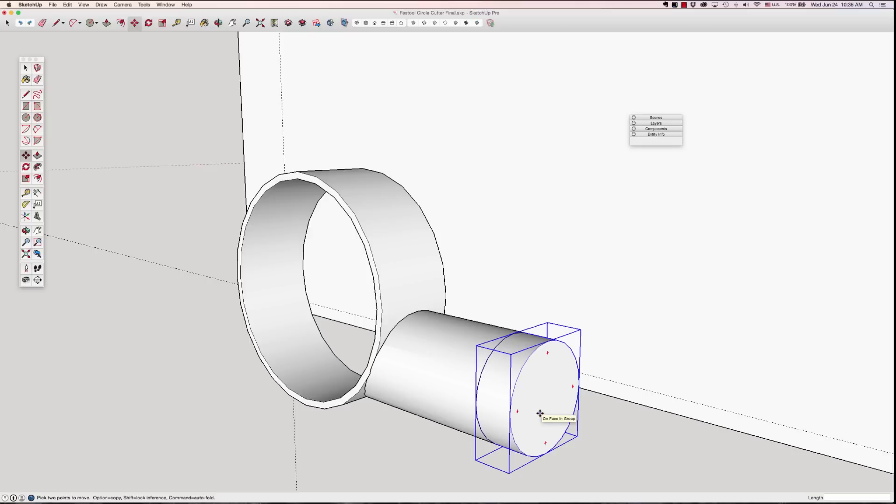